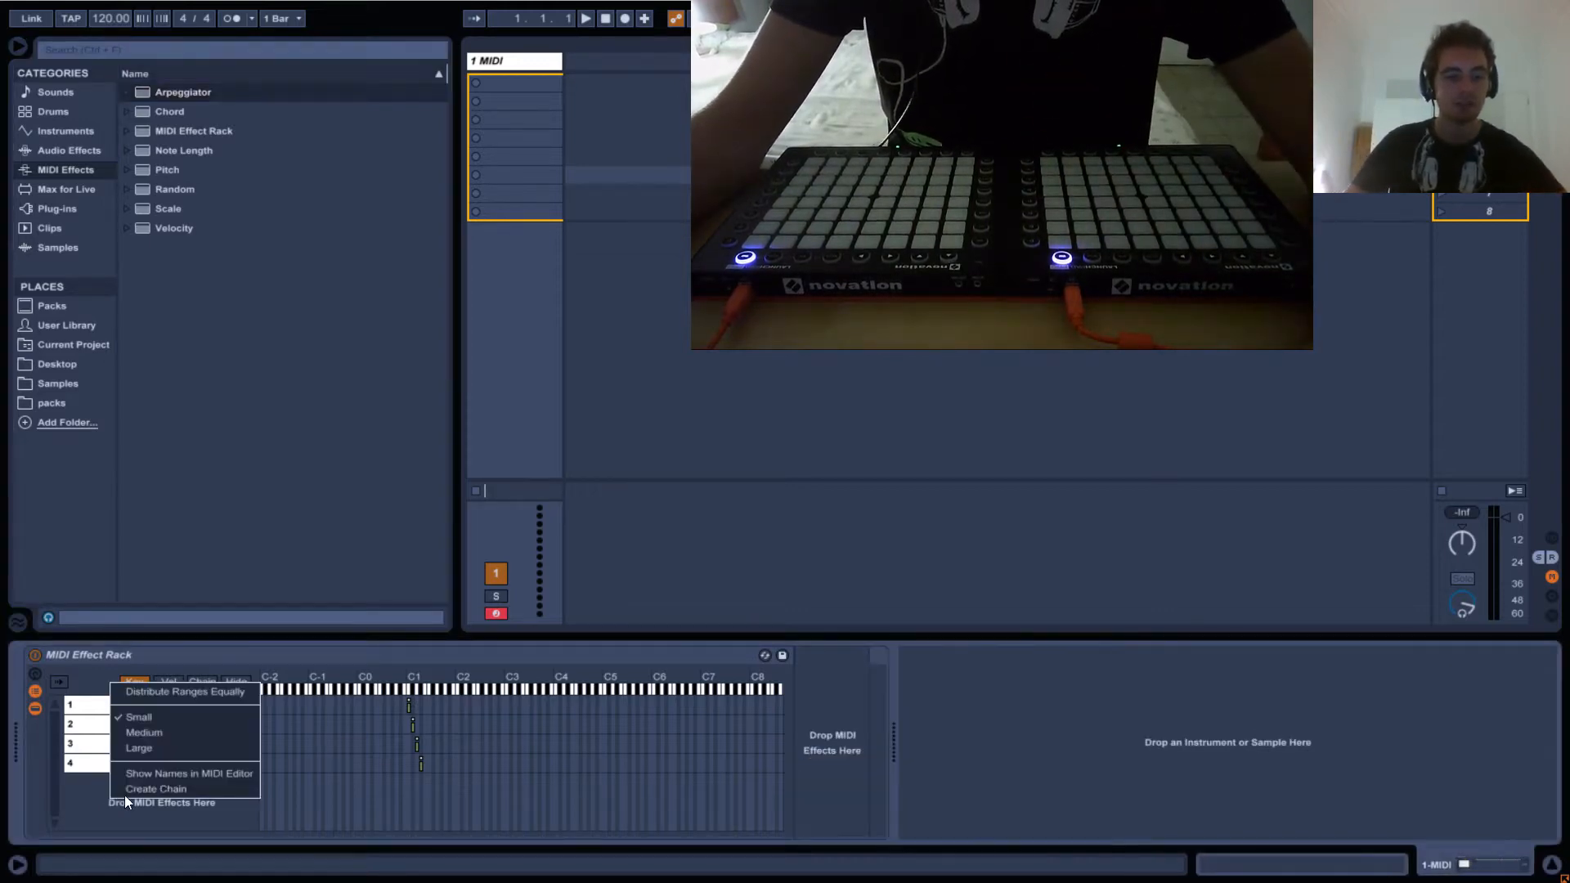
Create a fifth chain in the MIDI Effect Rack
left_click(157, 790)
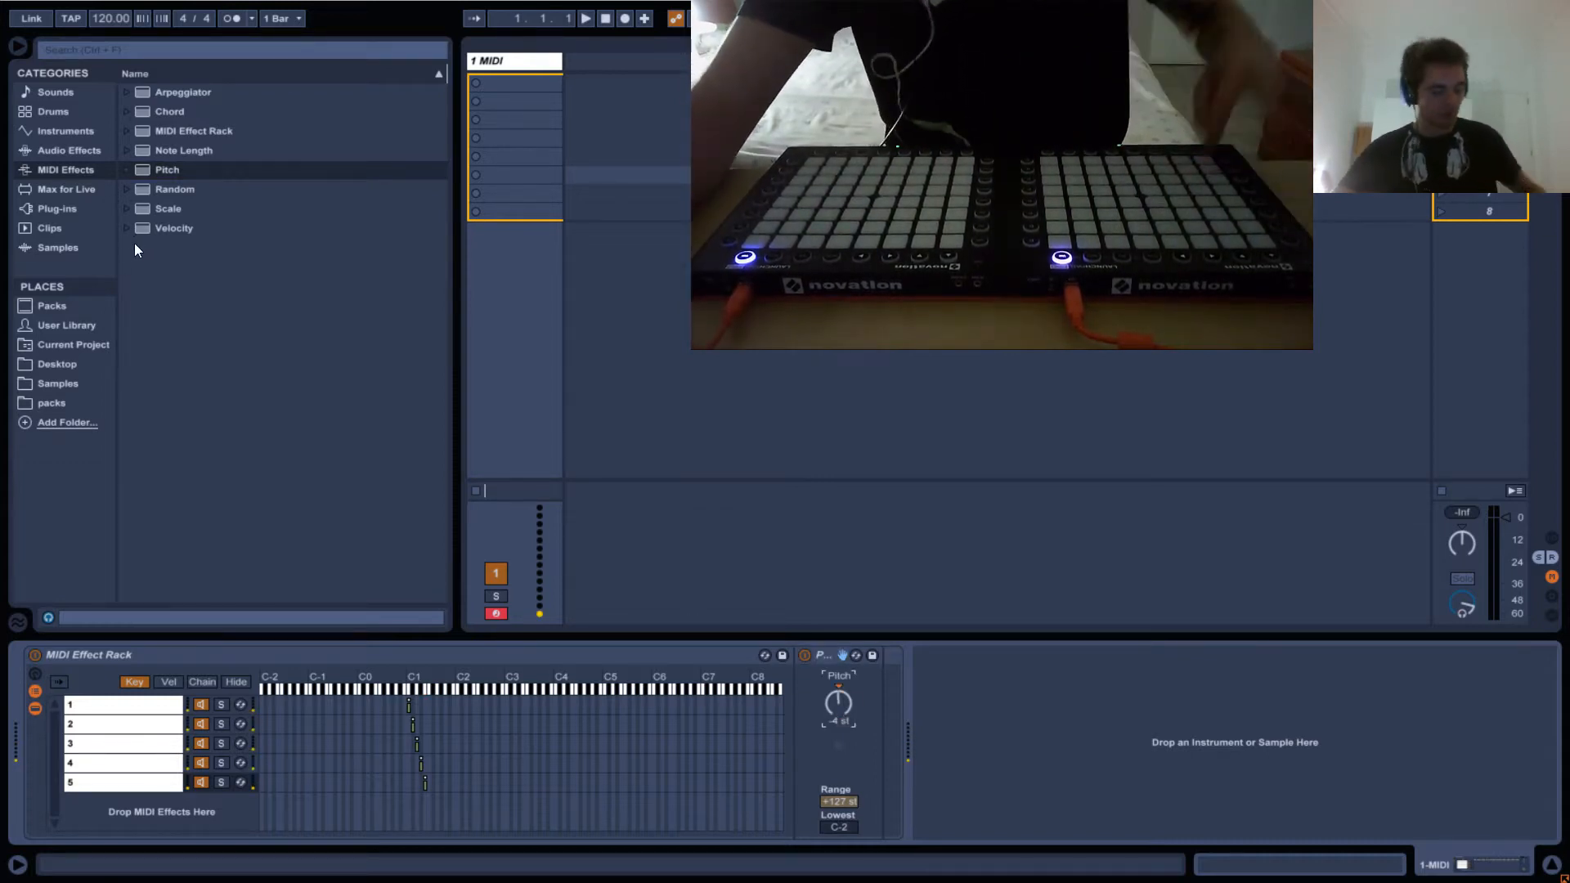
Add a Chord after Pitch in chain 5, shifting +1, +2 and +3 st
left_click(168, 111)
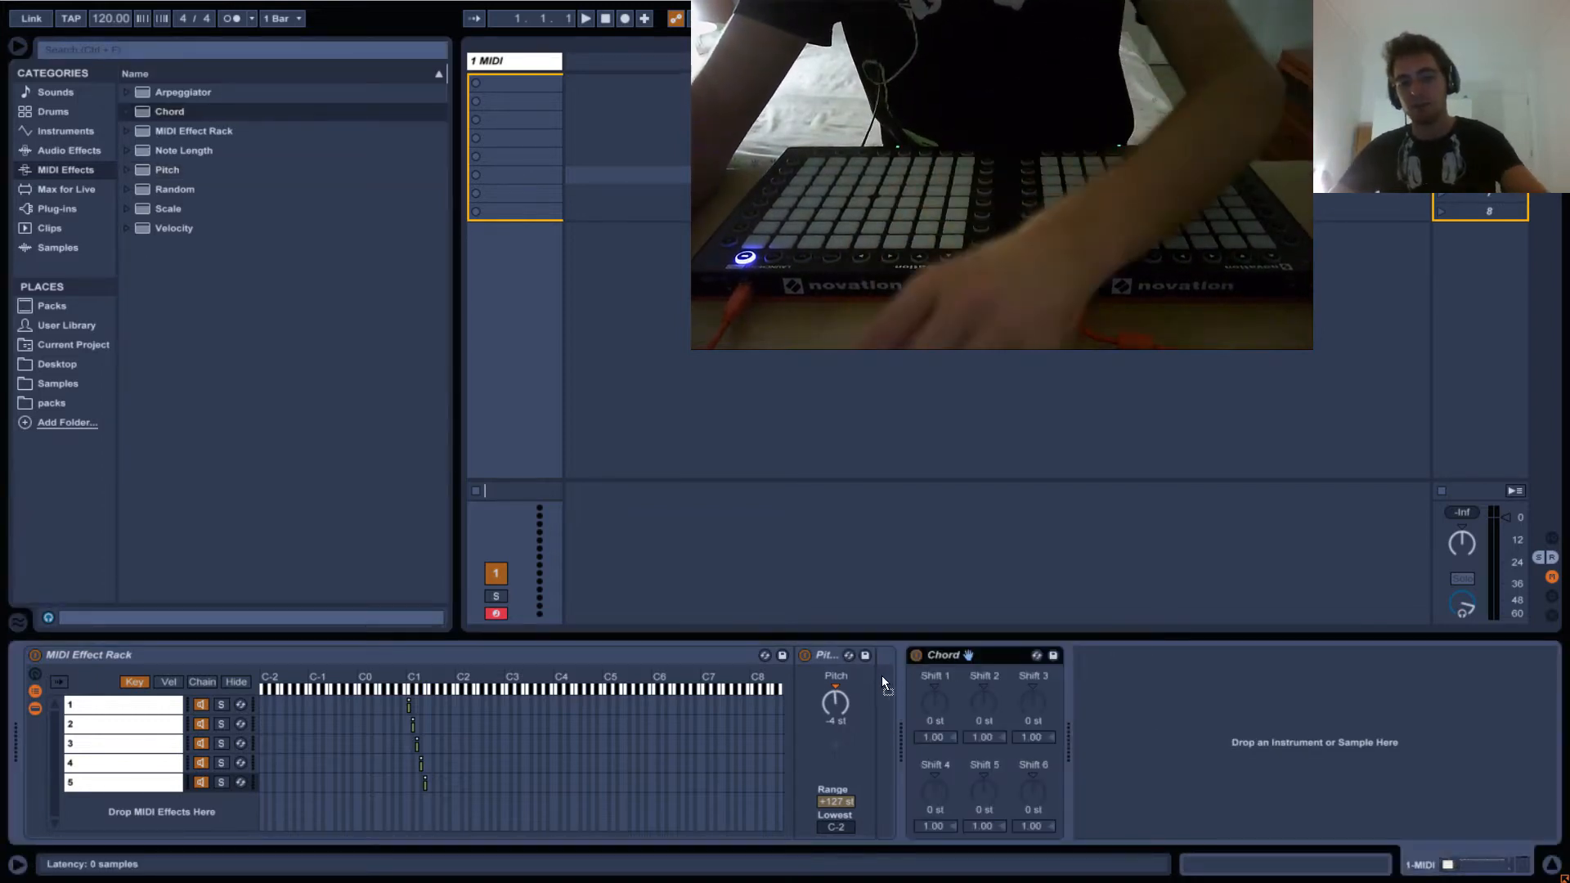
left_click(941, 655)
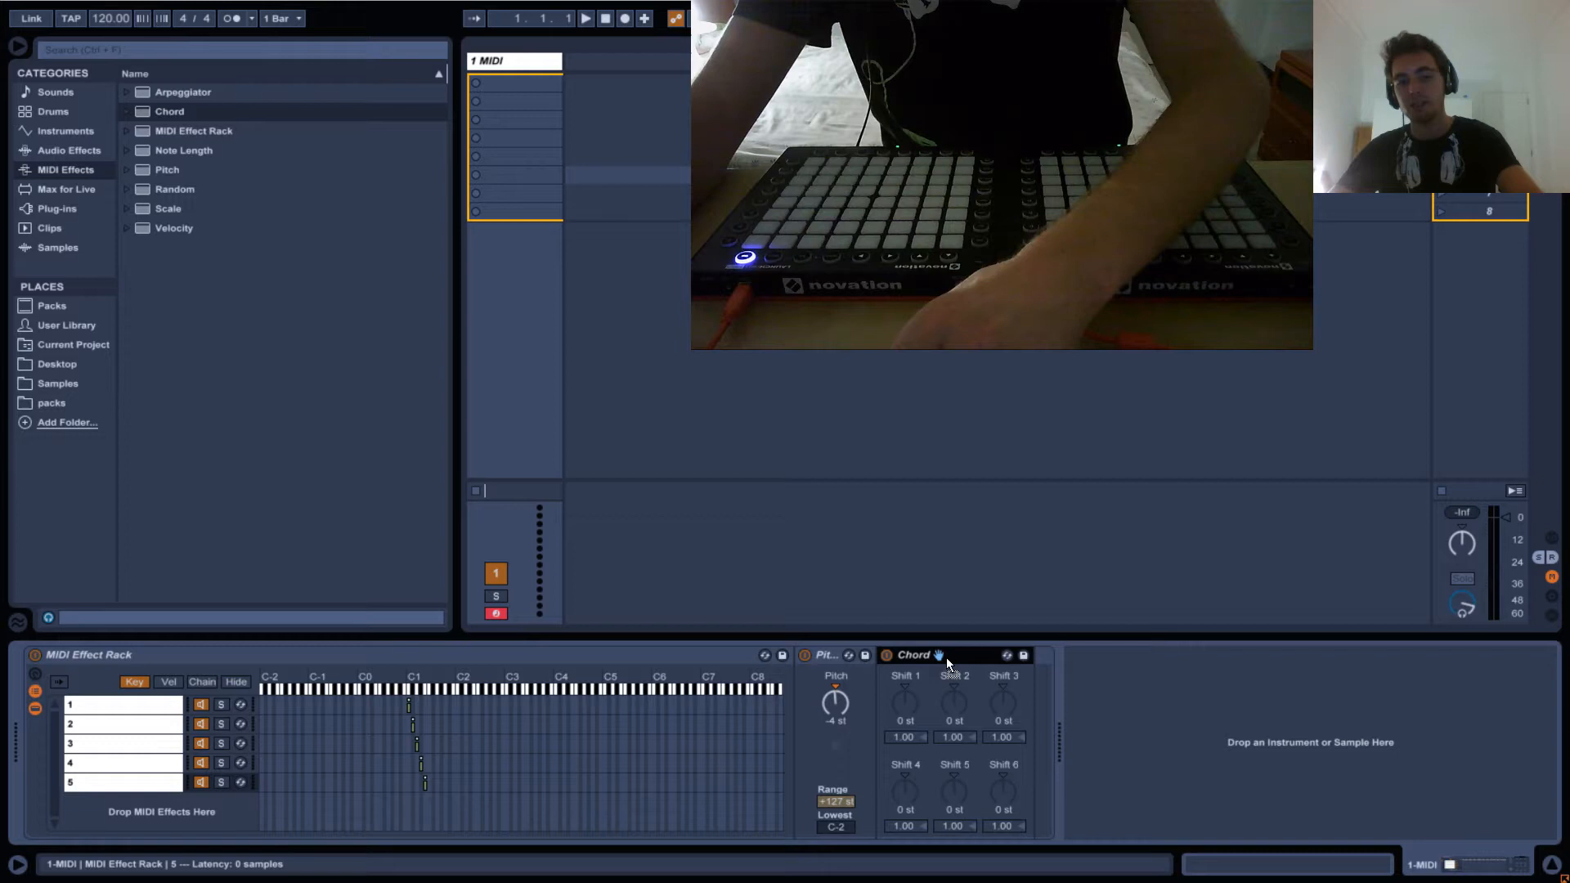
left_click(911, 655)
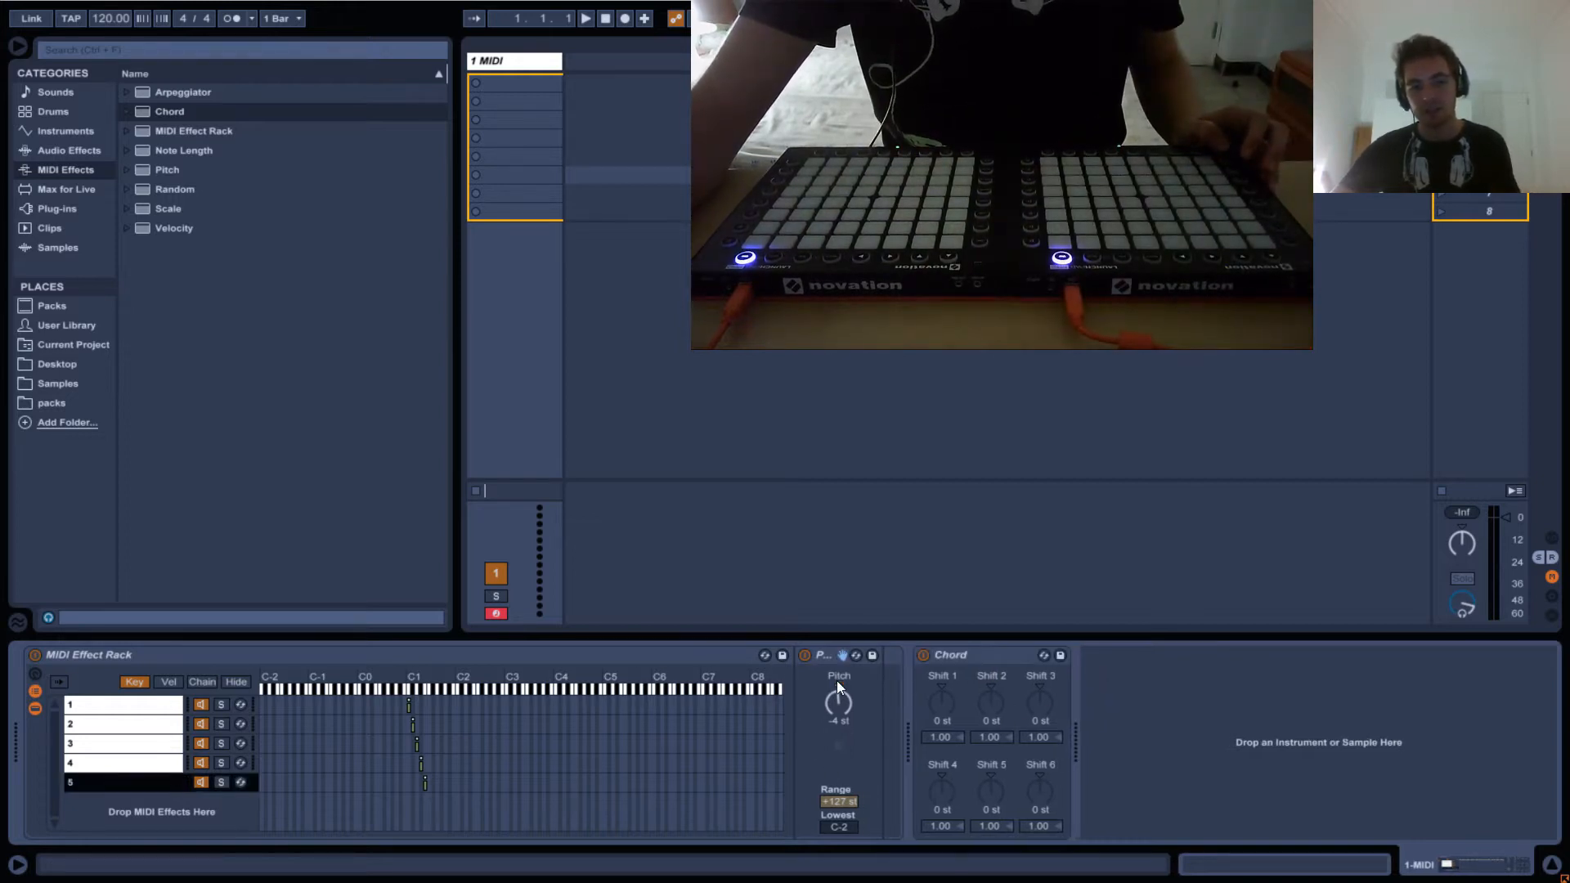
left_click(949, 656)
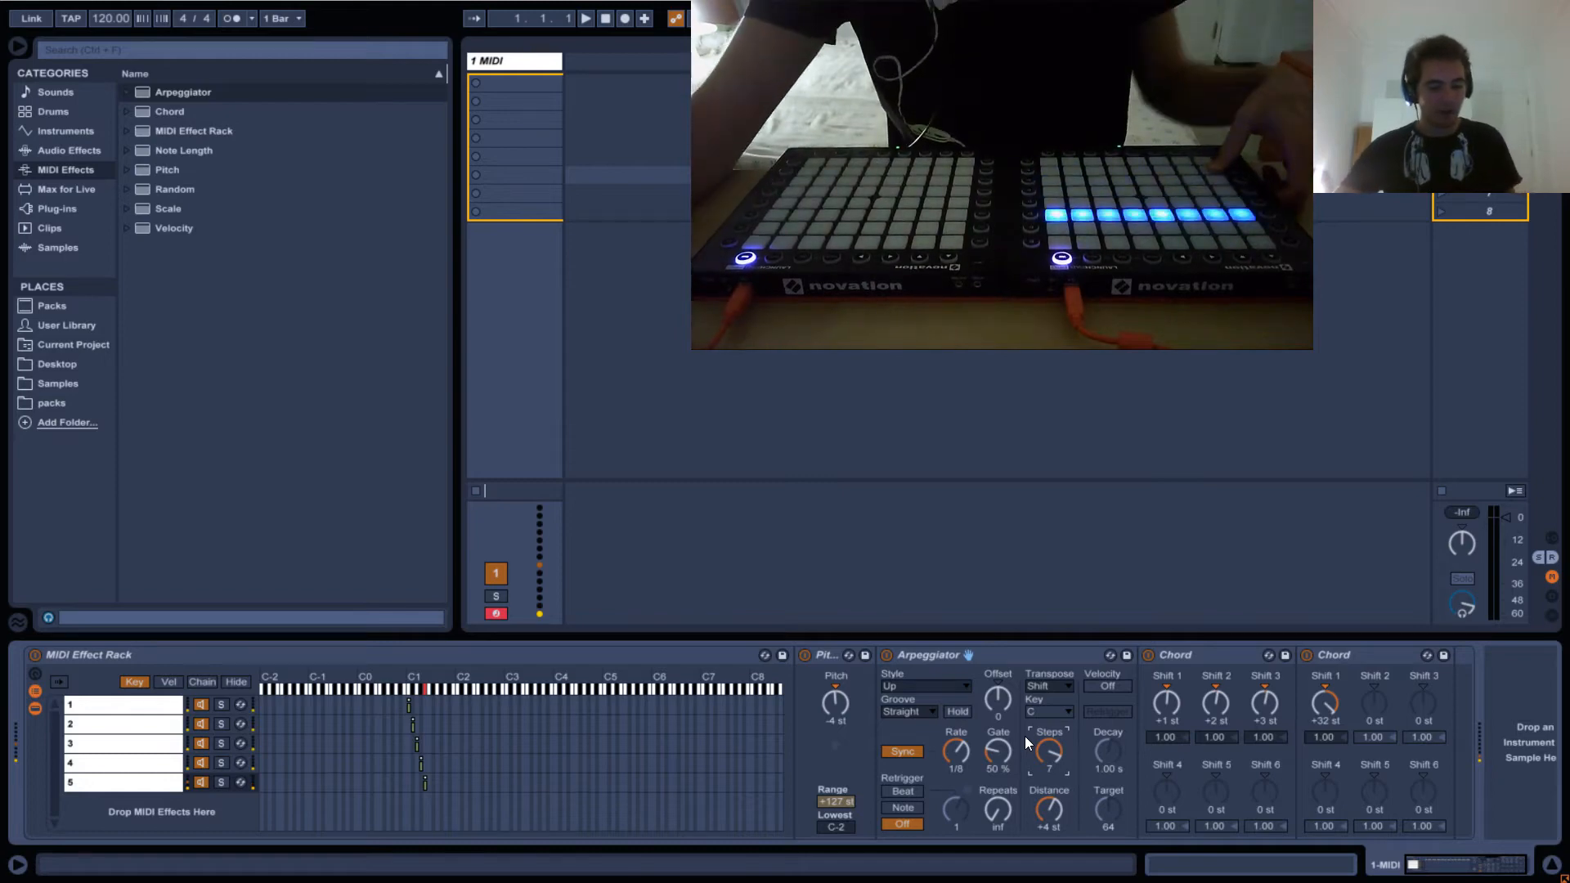
Switch the Arpeggiator style from Up to Up & Down
left_click(920, 686)
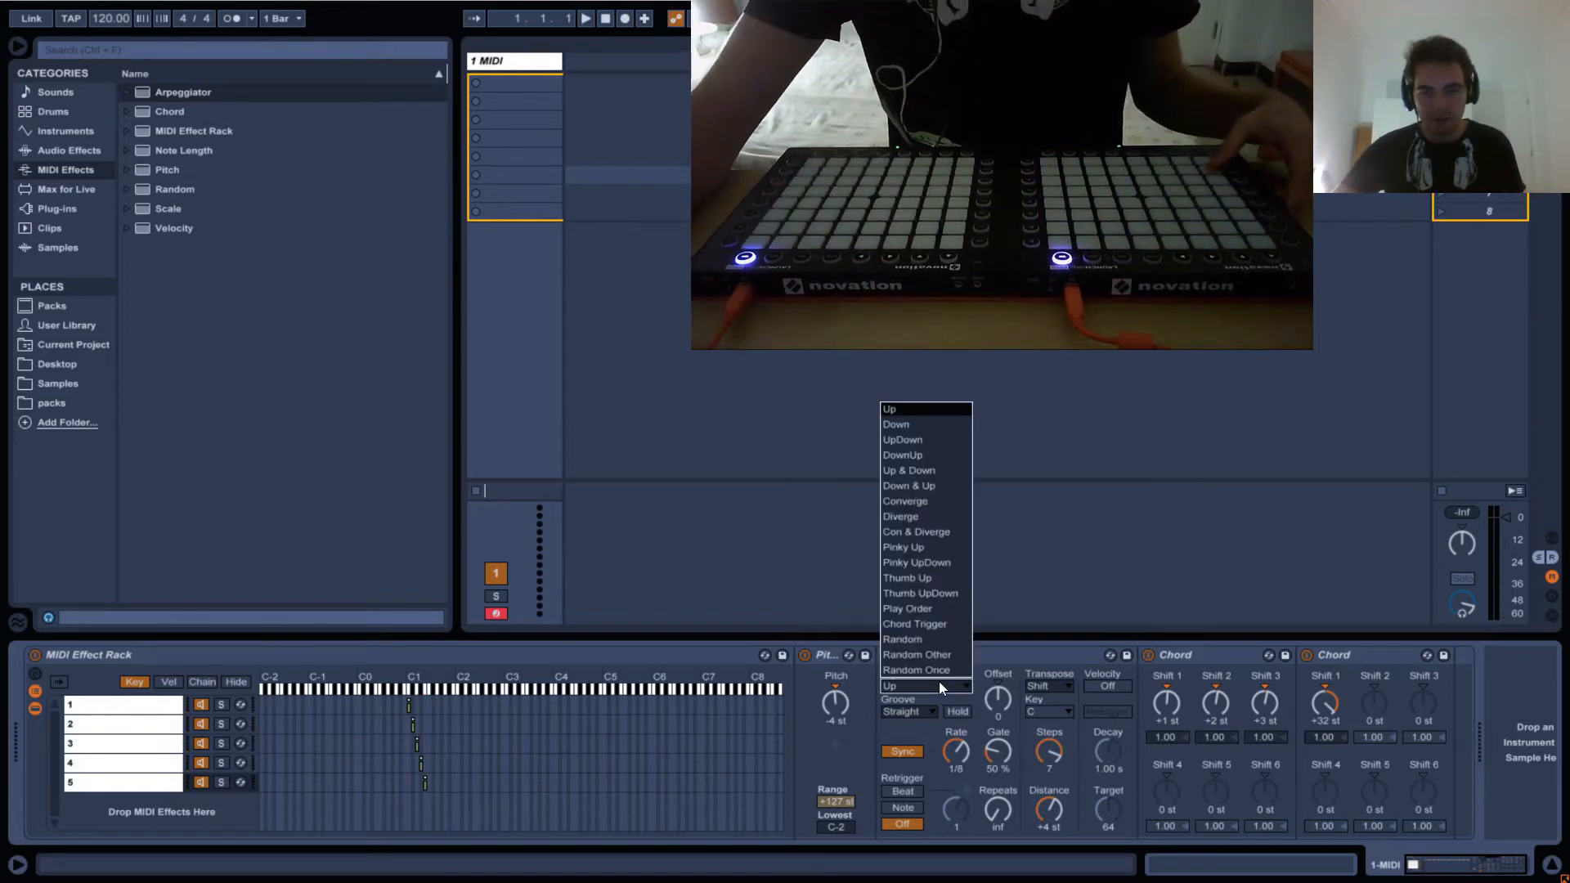
left_click(909, 470)
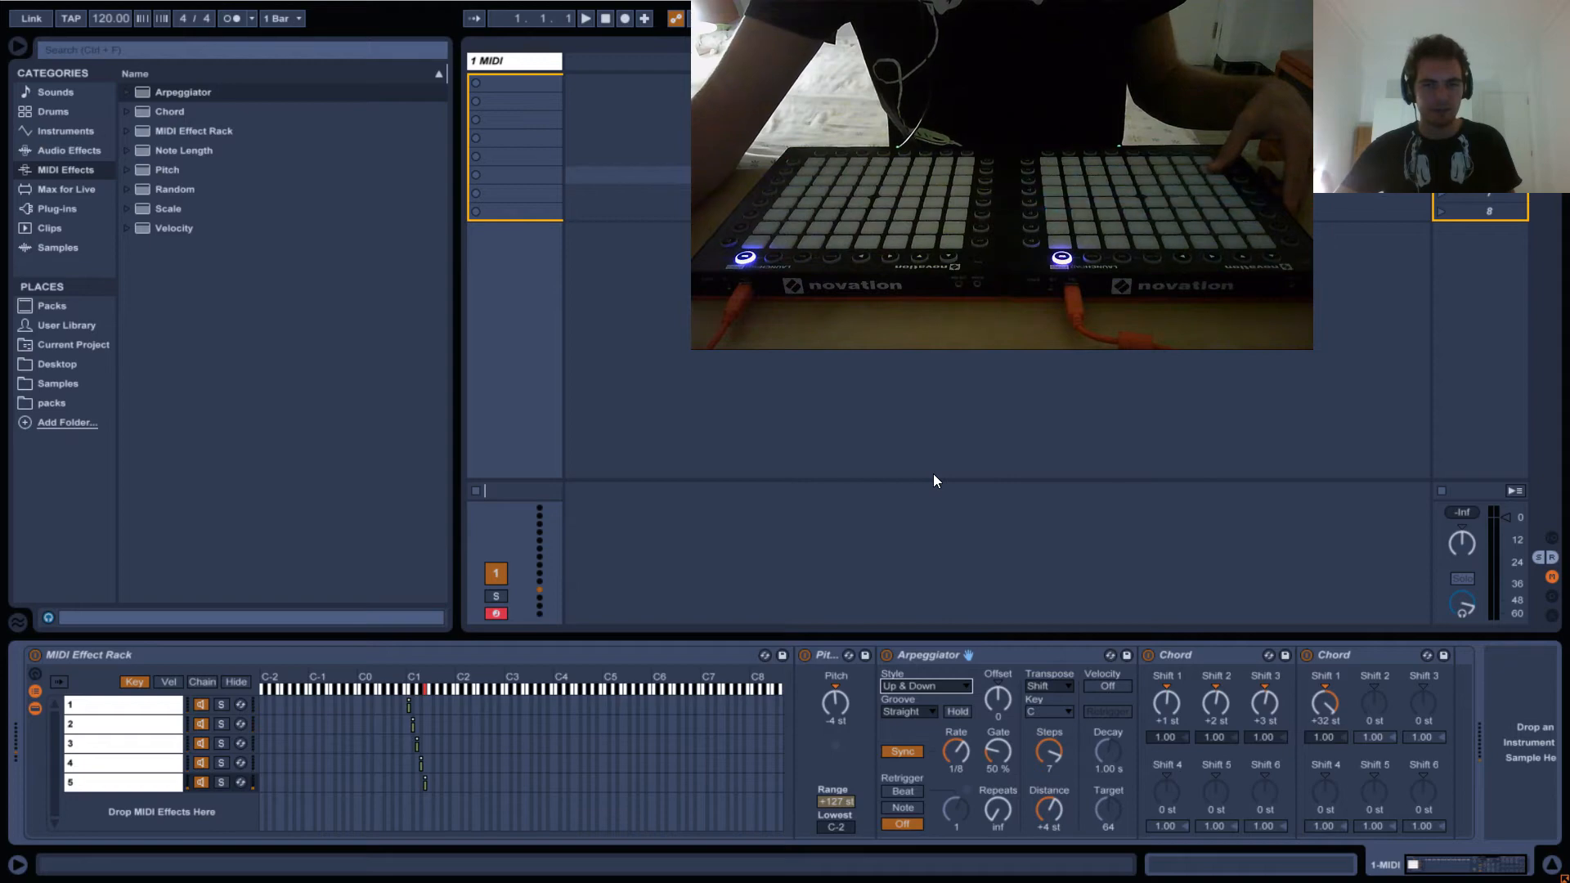
left_click(923, 686)
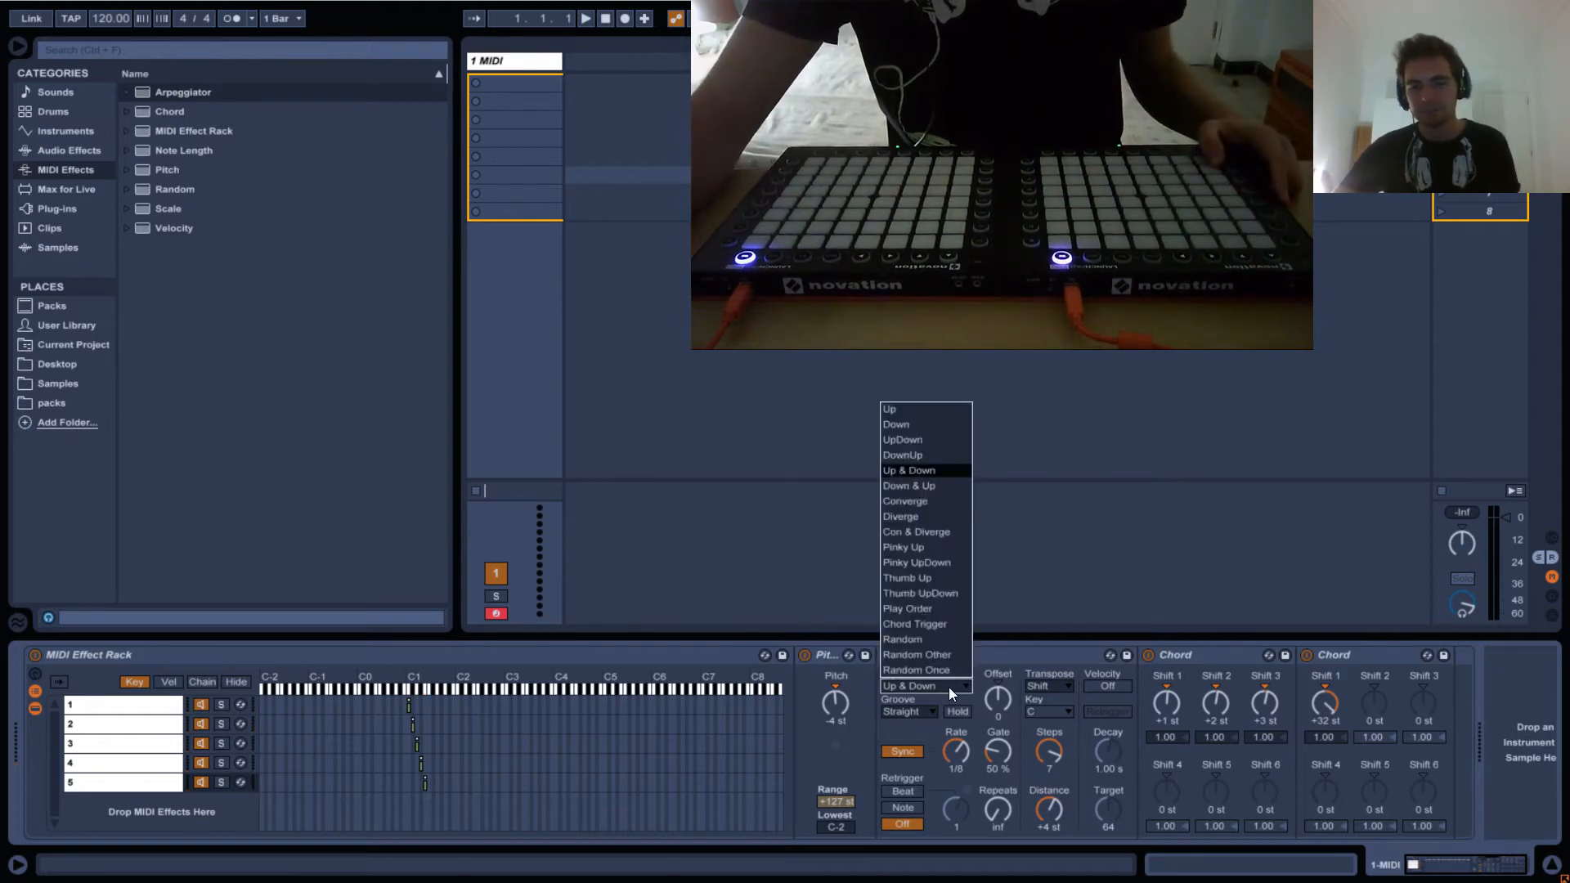
mouse_move(932, 486)
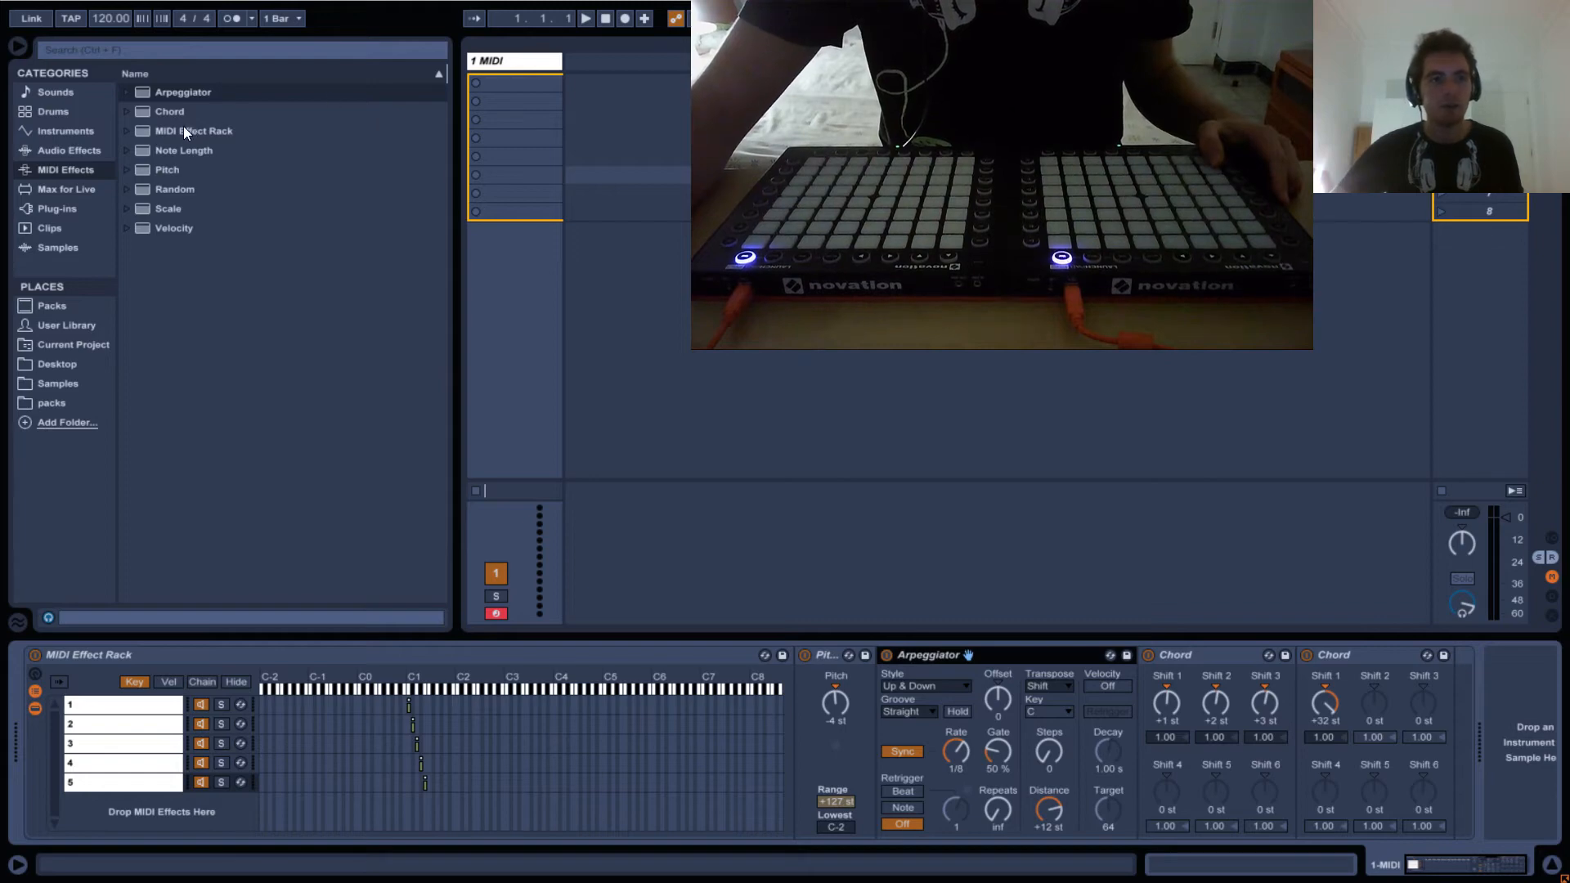
Add another Chord device to chain 5
left_click(193, 130)
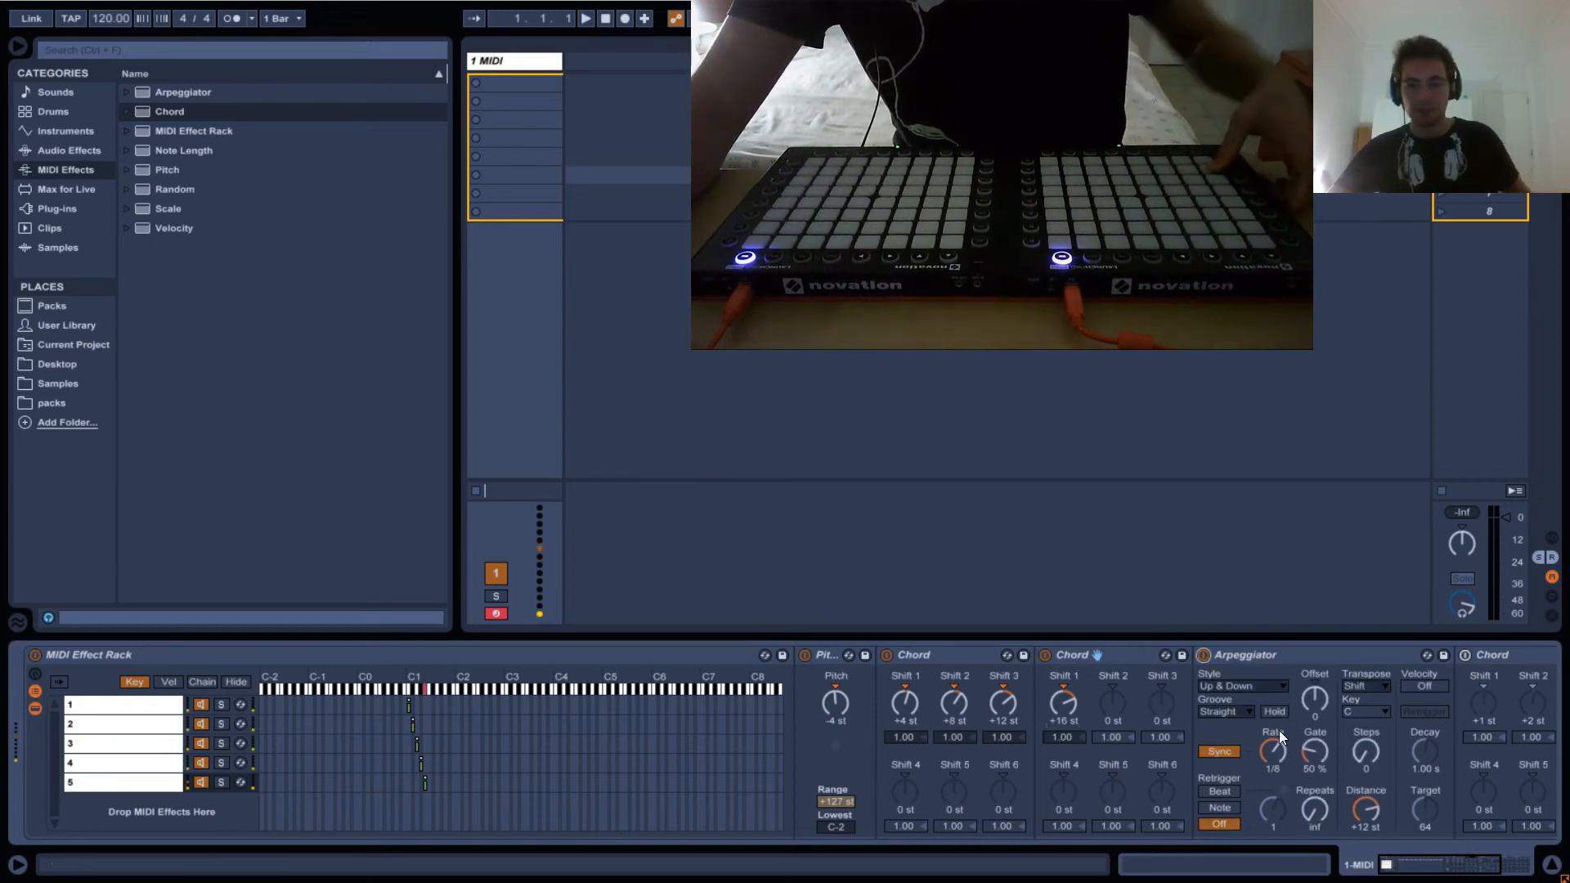
Switch the Arpeggiator rate from synced to Free
left_click(1218, 750)
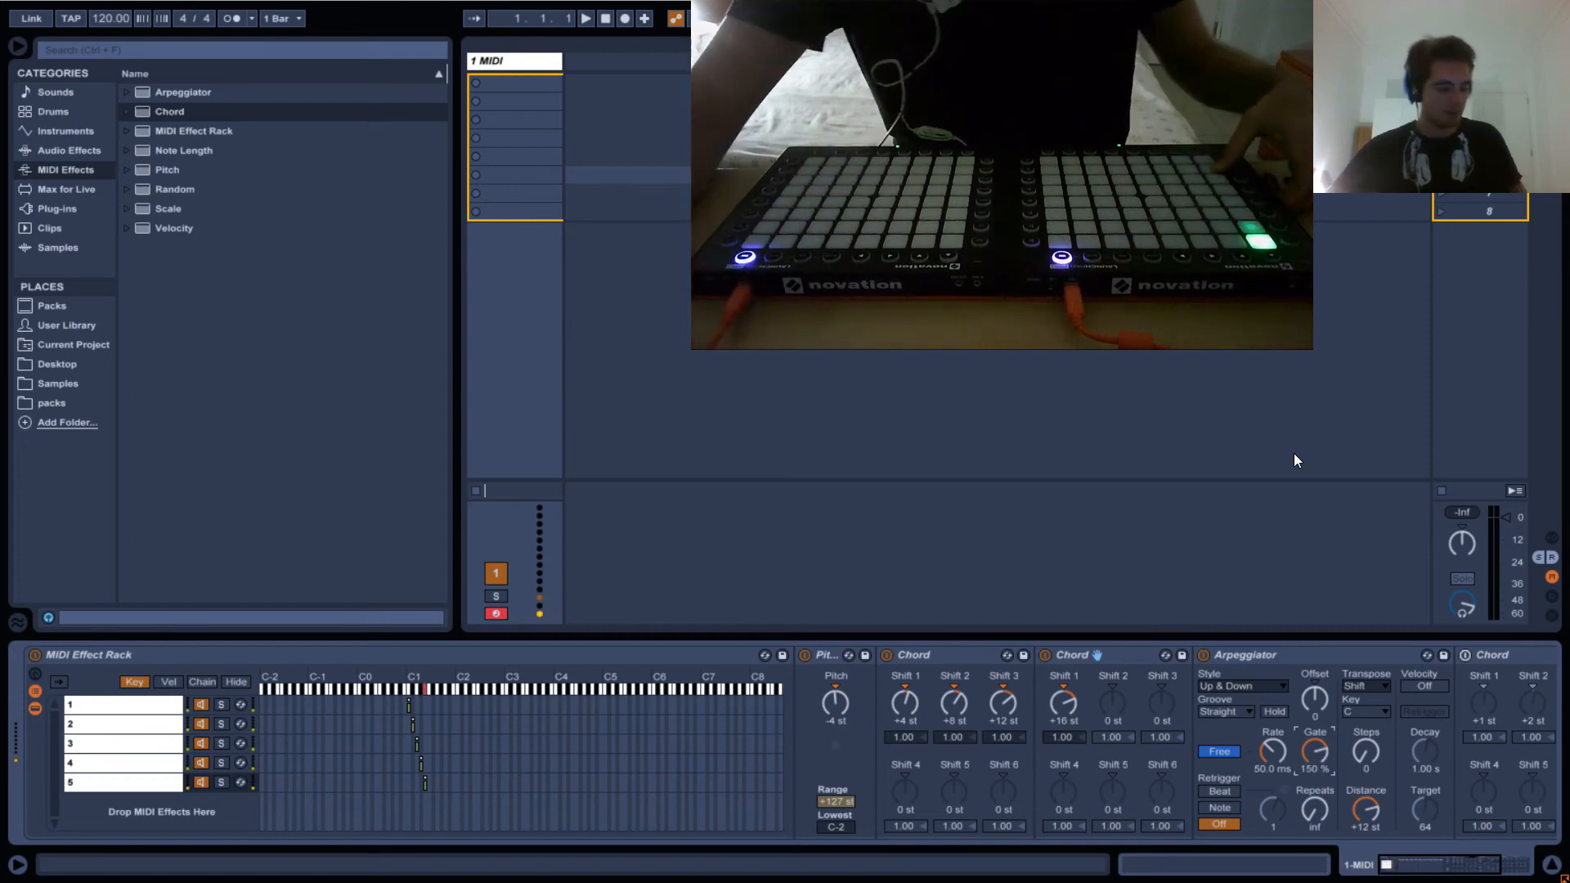
mouse_move(1359, 477)
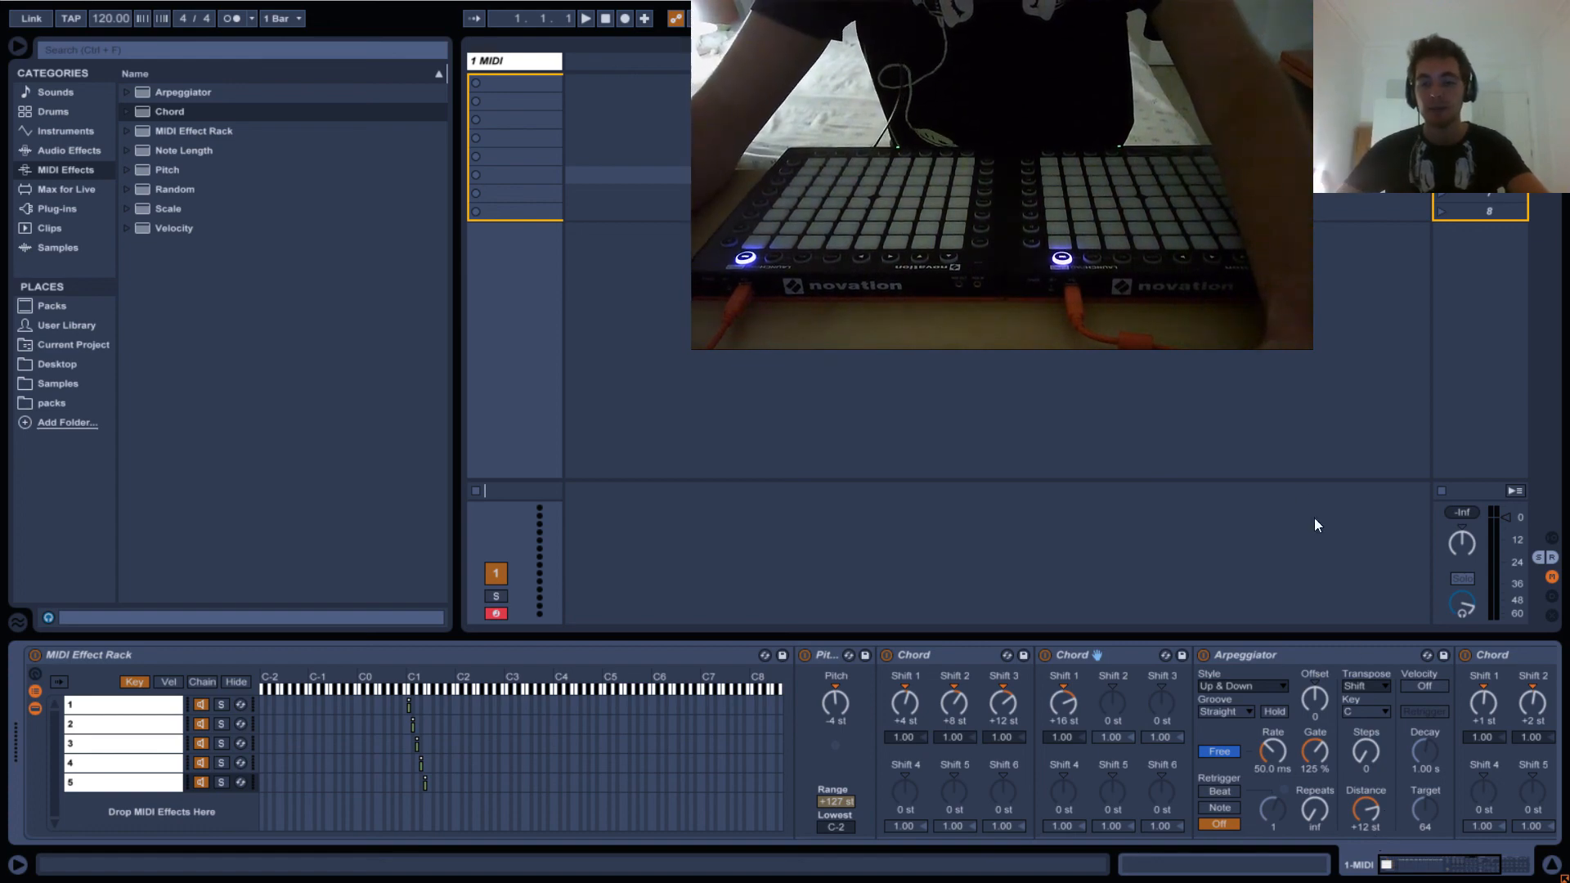
mouse_move(1312, 501)
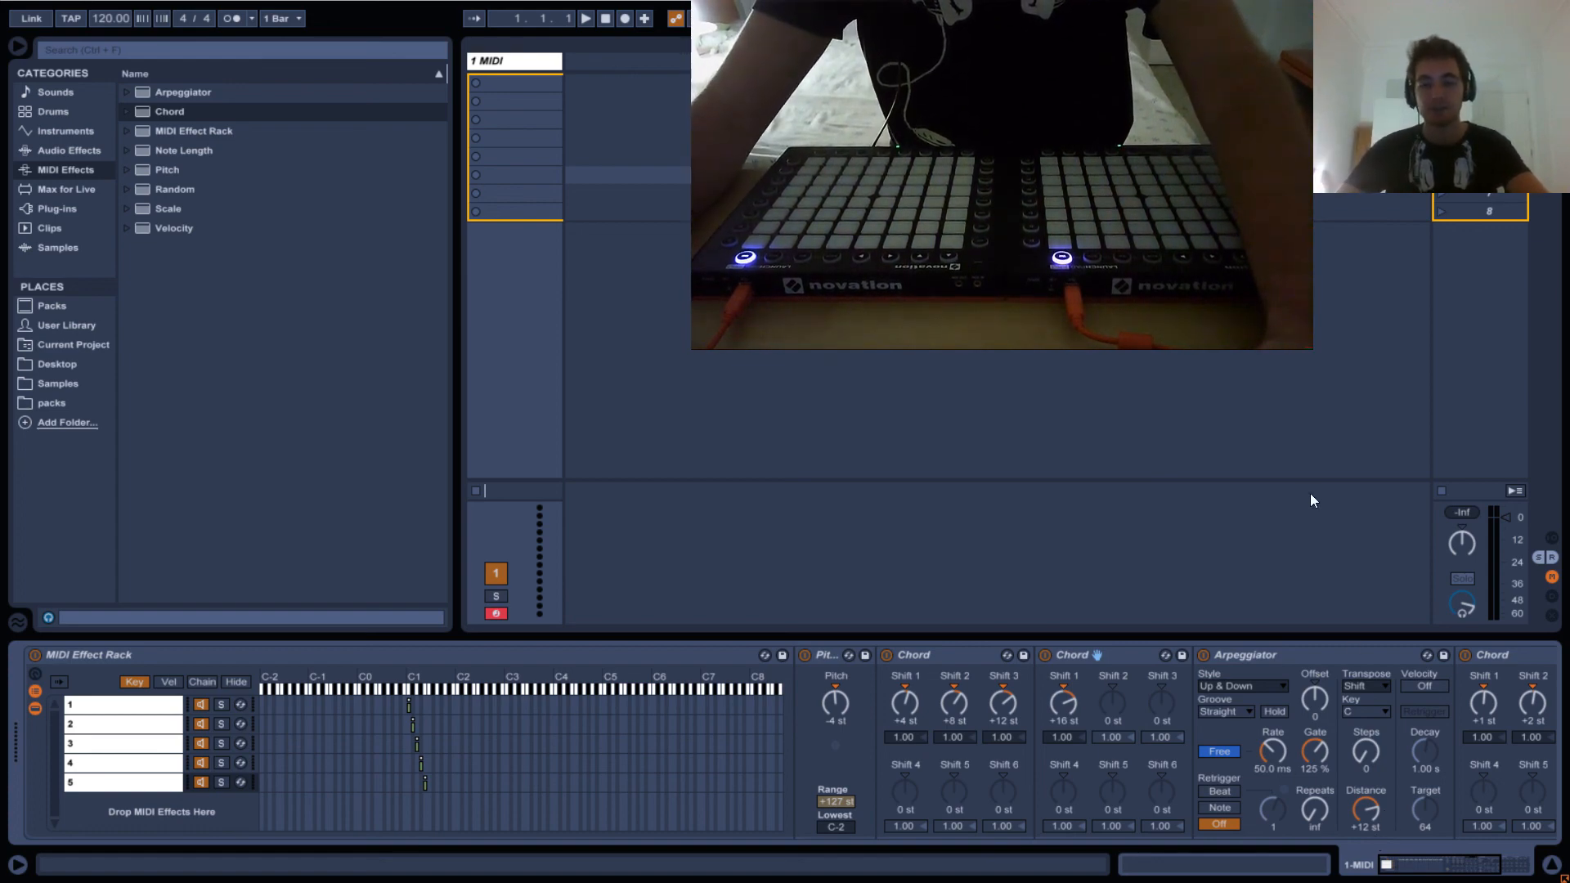